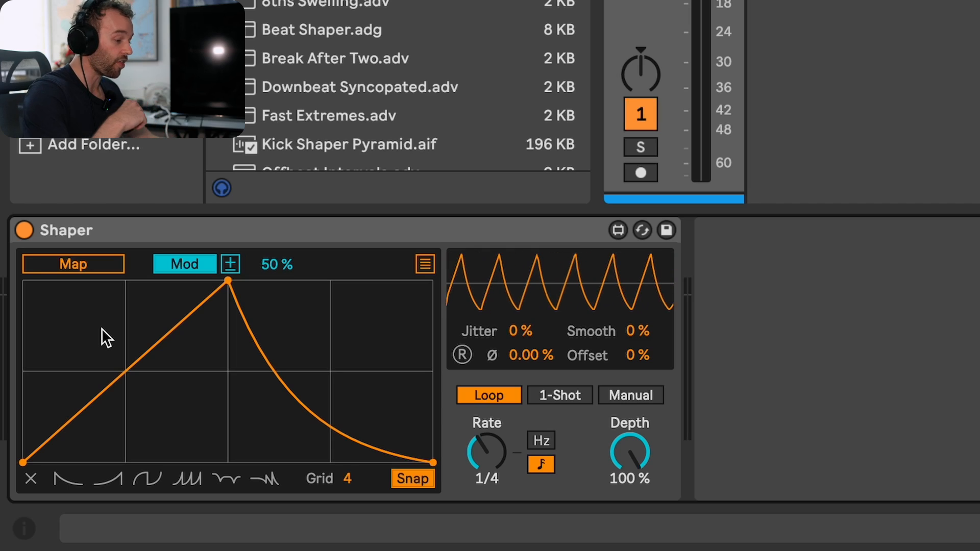
{"action": "mouse_move", "coordinate": [144, 357]}
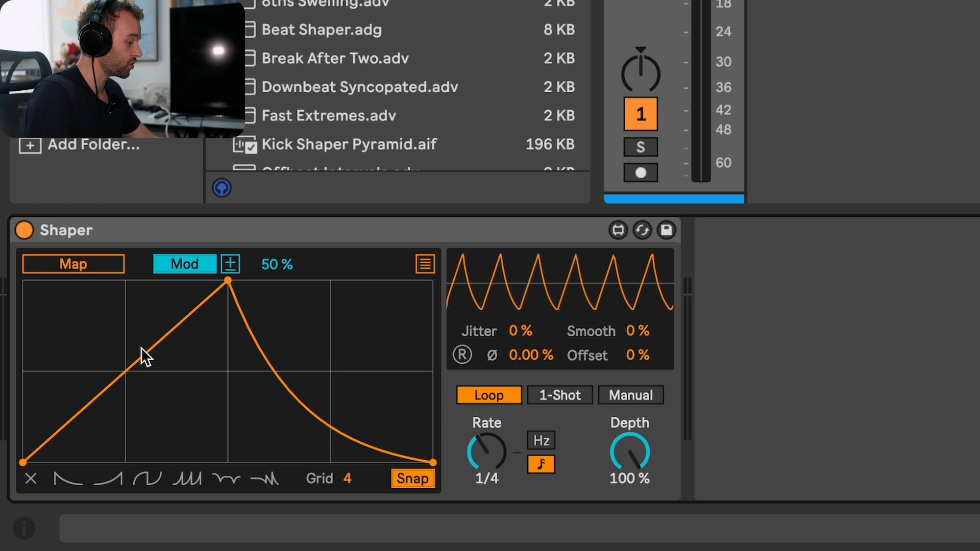
{"action": "mouse_move", "coordinate": [478, 440]}
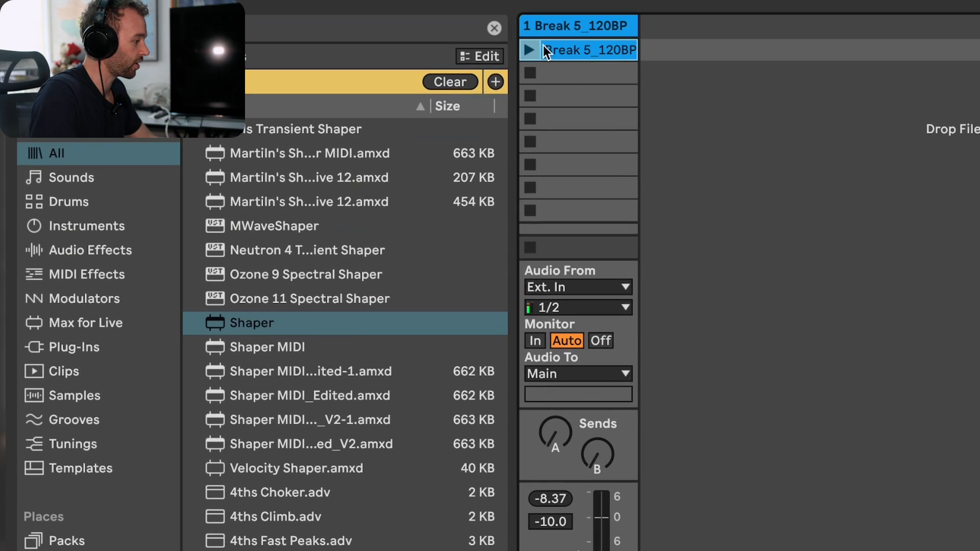
Launch the Break 5 clip and sweep the Auto Filter cutoff, settling near 1.86 kHz
{"action": "left_click", "coordinate": [528, 50]}
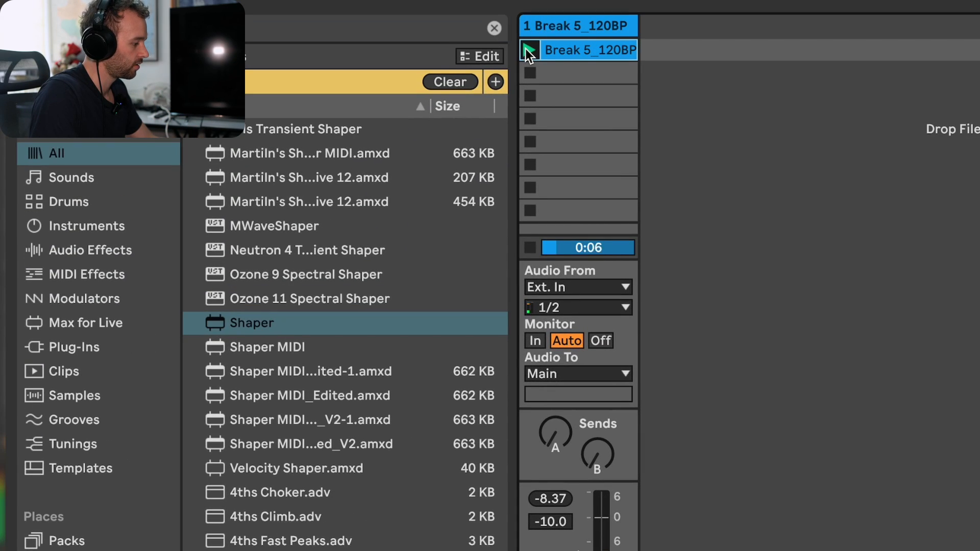
{"action": "left_click", "coordinate": [529, 50]}
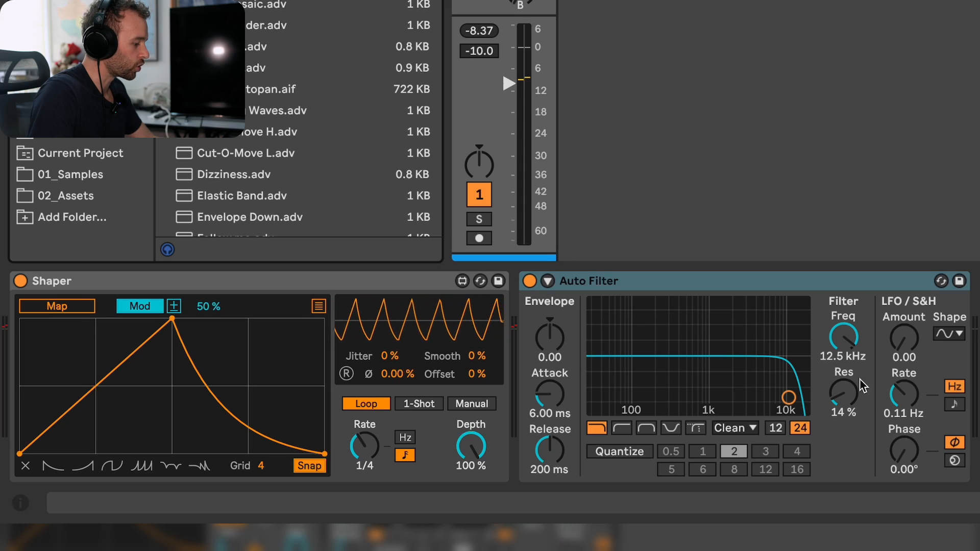
{"action": "left_click_drag", "start_coordinate": [843, 337], "coordinate": [850, 318]}
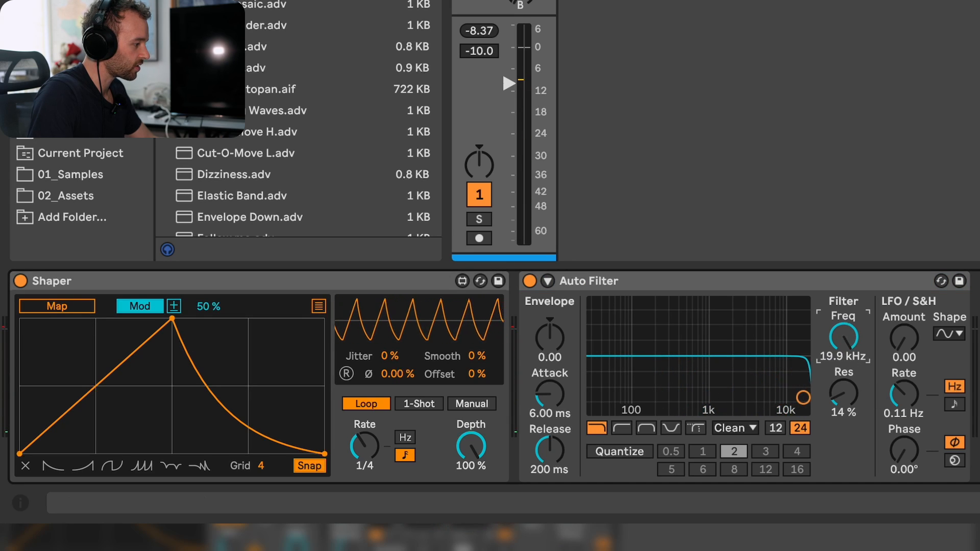
{"action": "left_click_drag", "start_coordinate": [802, 398], "coordinate": [690, 396]}
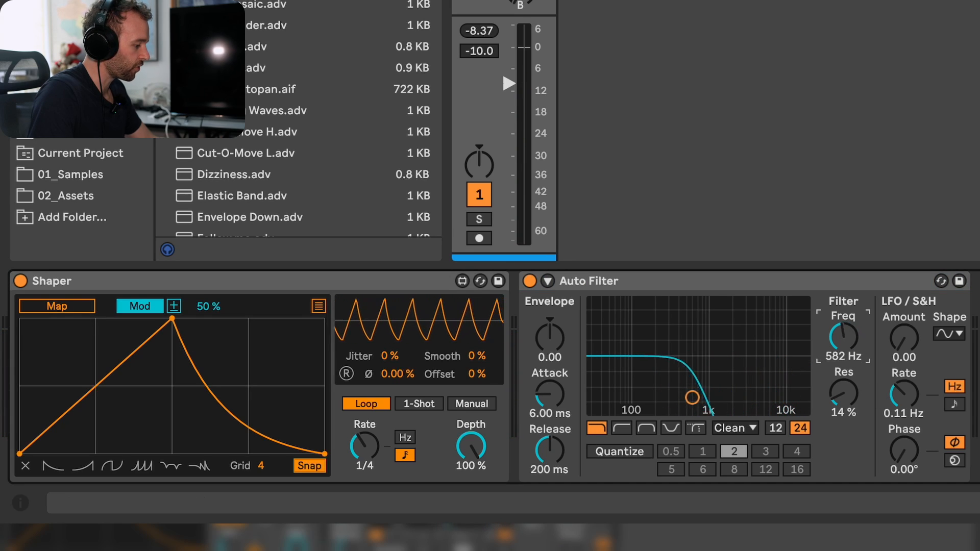
{"action": "left_click_drag", "start_coordinate": [843, 339], "coordinate": [846, 346]}
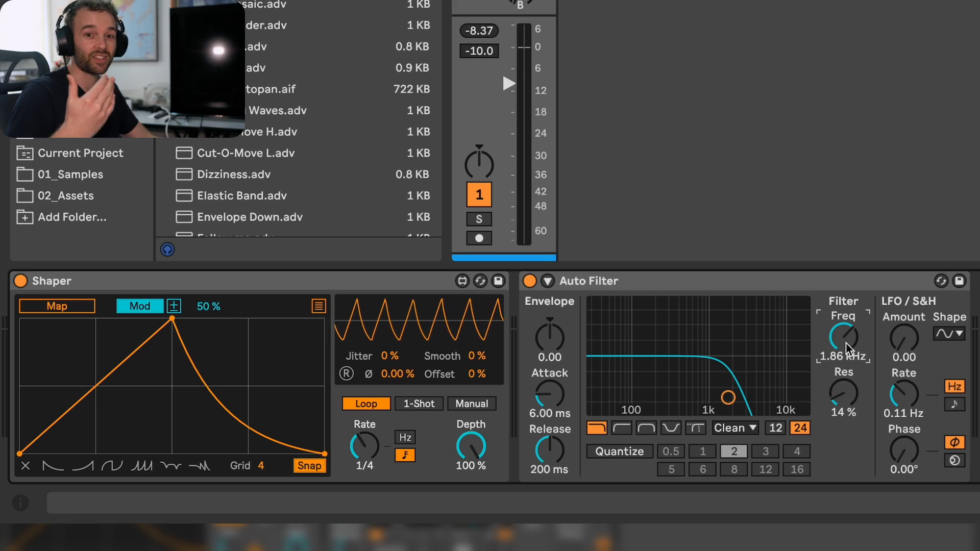
{"action": "mouse_move", "coordinate": [267, 357]}
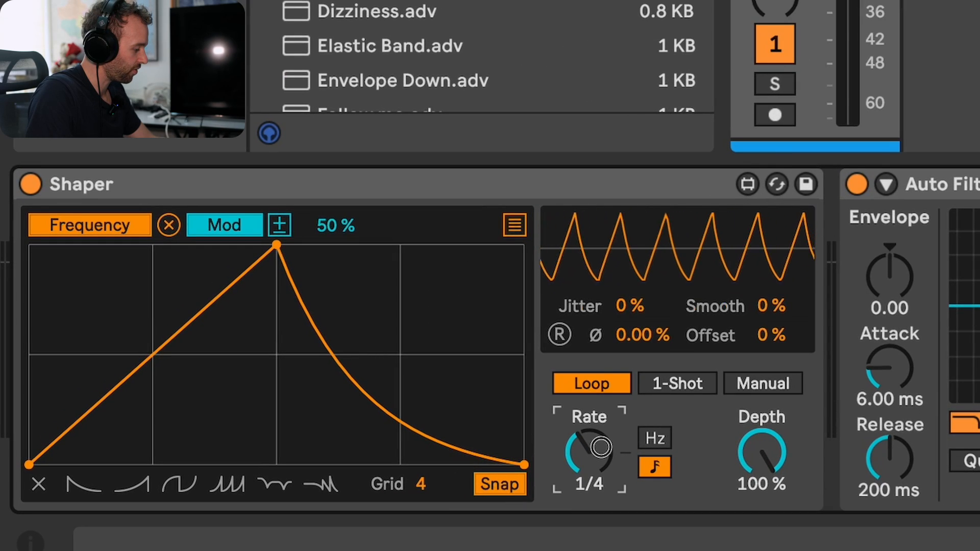
Set the Shaper rate to 1/12, then 1, and add extra peaks to its shape
{"action": "left_click_drag", "start_coordinate": [598, 447], "coordinate": [612, 472]}
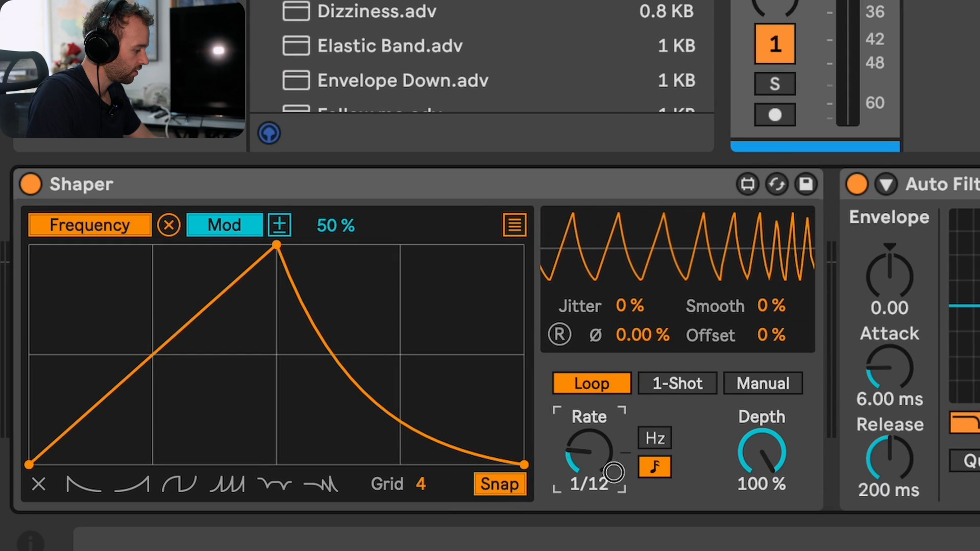
{"action": "left_click_drag", "start_coordinate": [586, 456], "coordinate": [603, 444]}
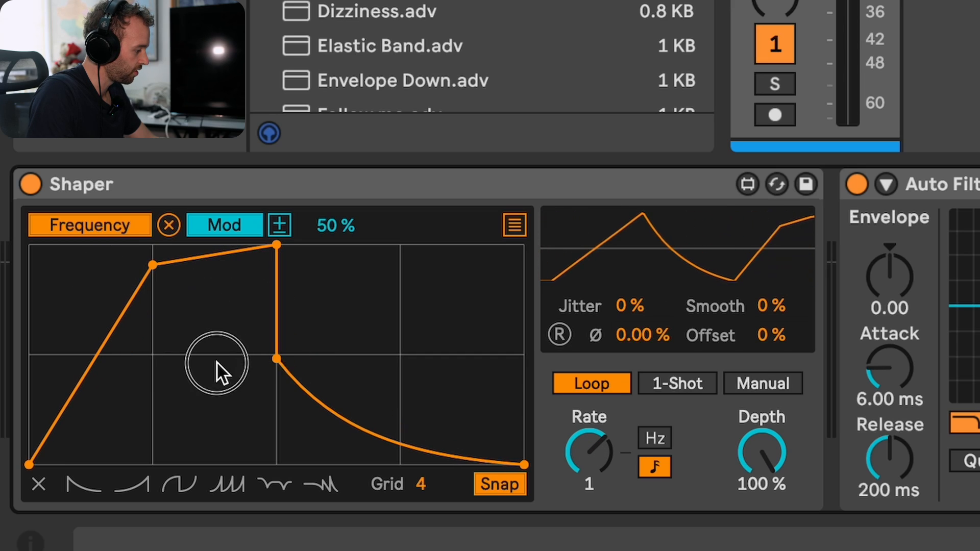
{"action": "left_click_drag", "start_coordinate": [219, 365], "coordinate": [203, 412]}
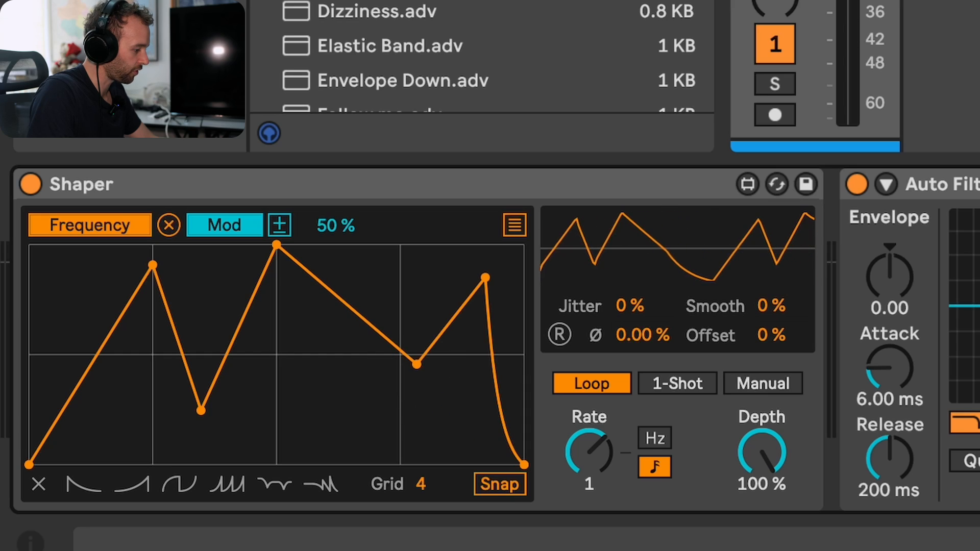
{"action": "mouse_move", "coordinate": [813, 412]}
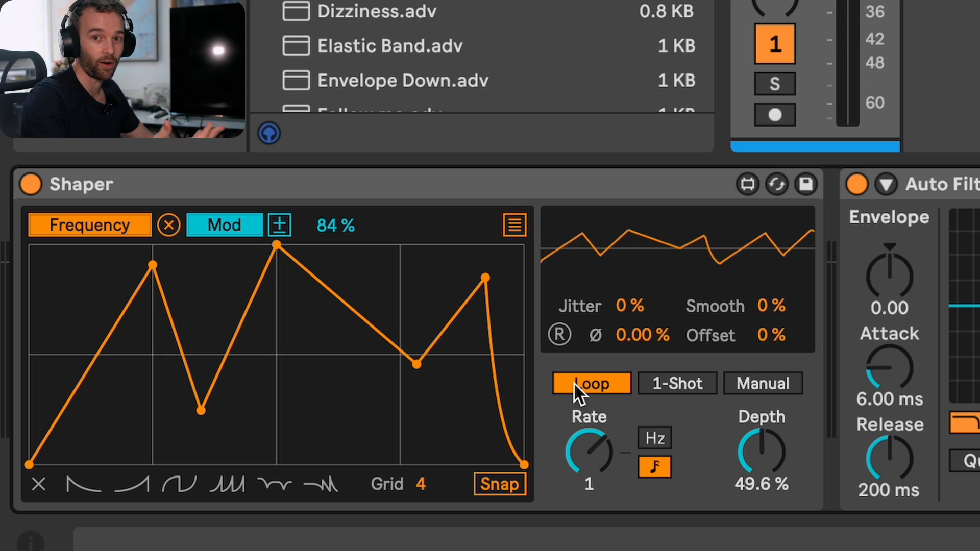
Switch the Shaper's playback mode to 1-Shot
{"action": "left_click", "coordinate": [676, 383]}
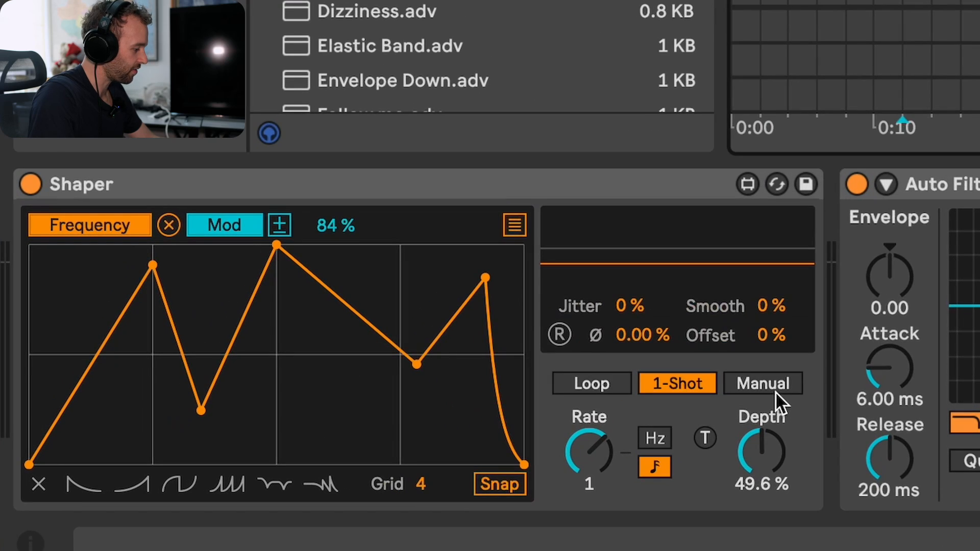
Put the Shaper in Manual mode and scrub its Manual position to about 59.9%
{"action": "left_click", "coordinate": [762, 383]}
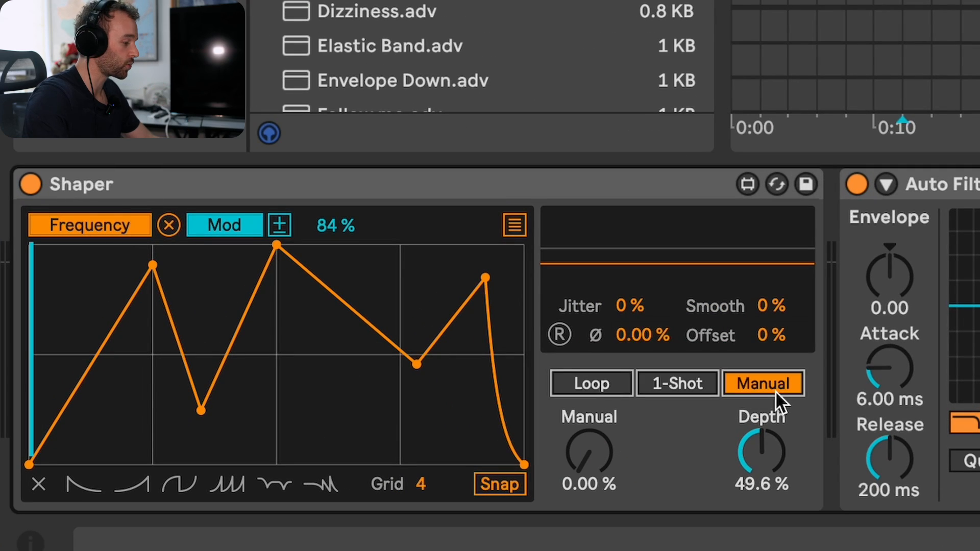
{"action": "mouse_move", "coordinate": [609, 485]}
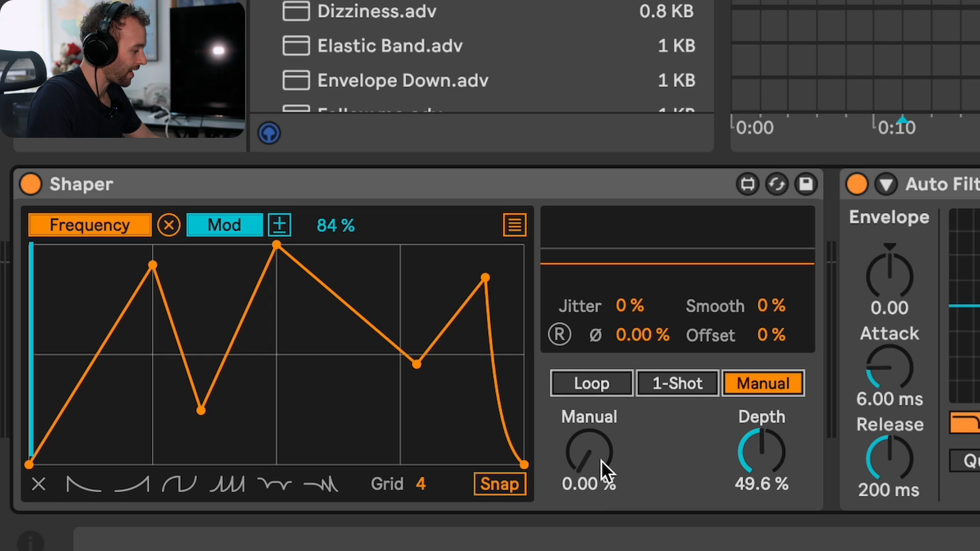
{"action": "left_click_drag", "start_coordinate": [586, 451], "coordinate": [596, 437]}
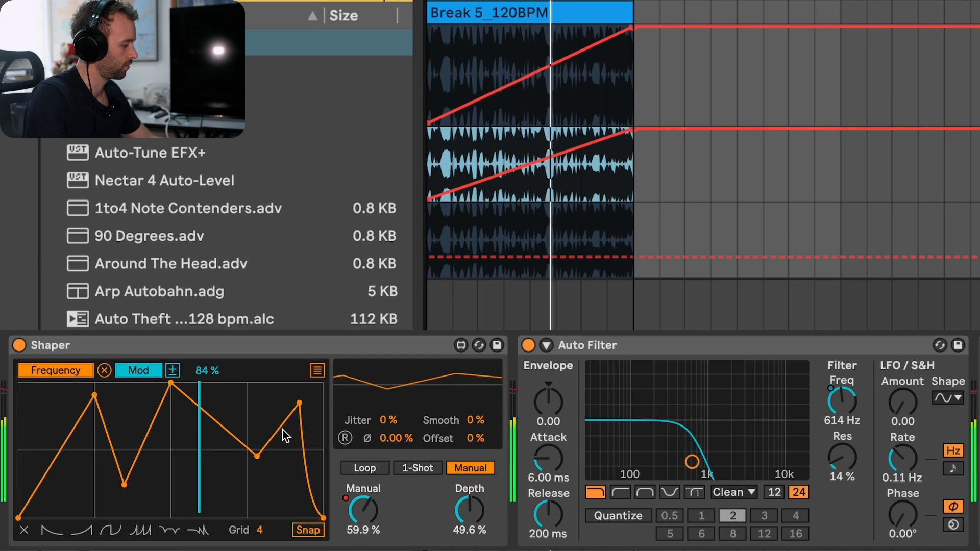
Draw a rising Shaper Manual automation ramp over the Break 5 clip
{"action": "left_click_drag", "start_coordinate": [362, 513], "coordinate": [362, 494]}
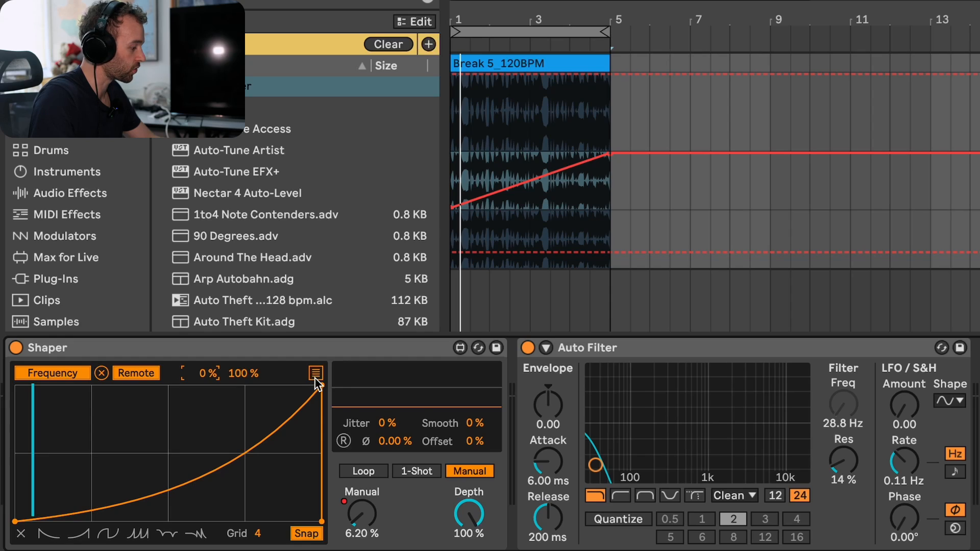
Map a second Shaper slot to Auto Filter Resonance and raise its range start to 49%
{"action": "left_click", "coordinate": [314, 373]}
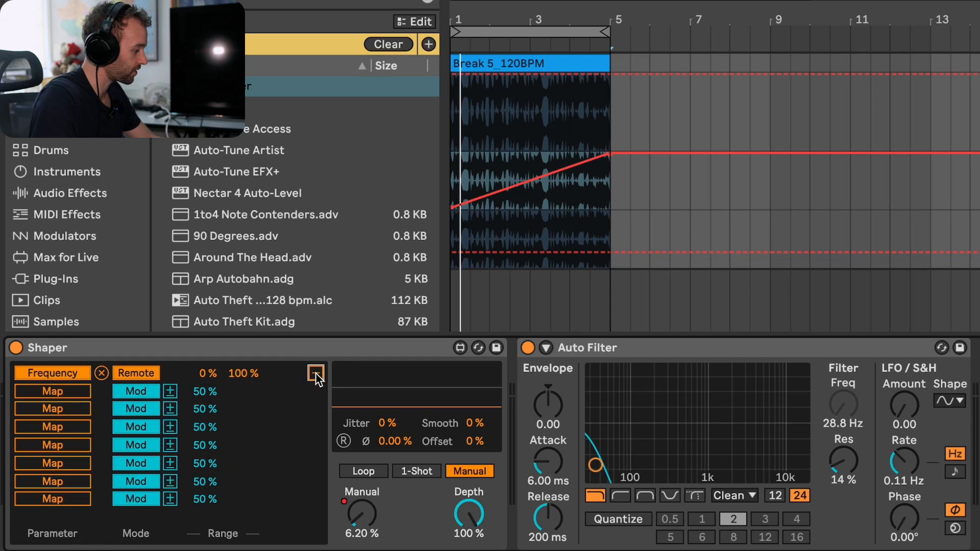
{"action": "left_click", "coordinate": [316, 373]}
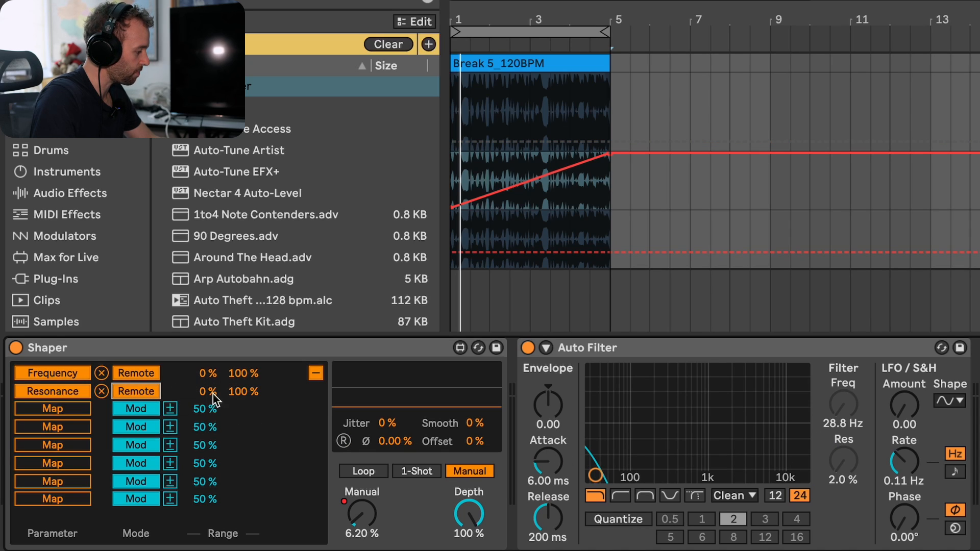
{"action": "left_click_drag", "start_coordinate": [207, 392], "coordinate": [213, 379]}
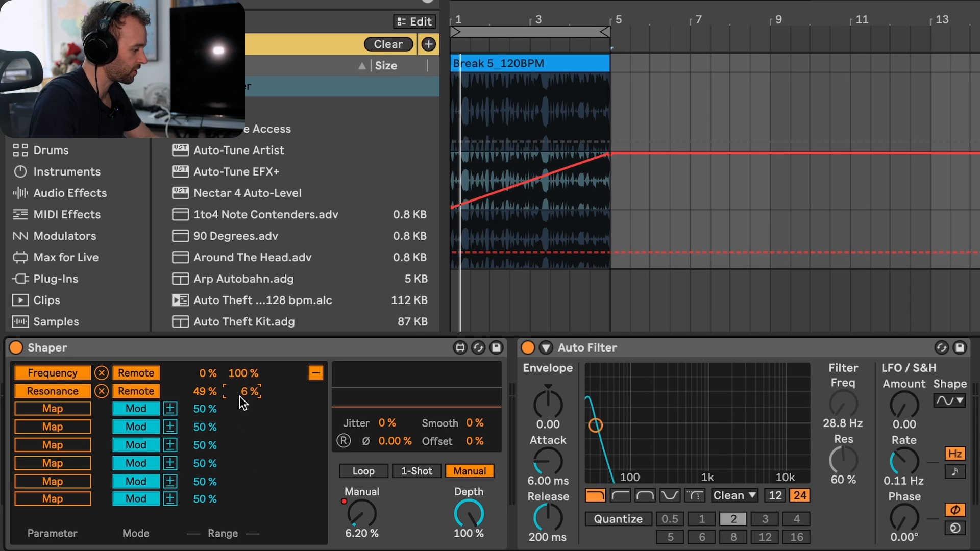
{"action": "mouse_move", "coordinate": [878, 414]}
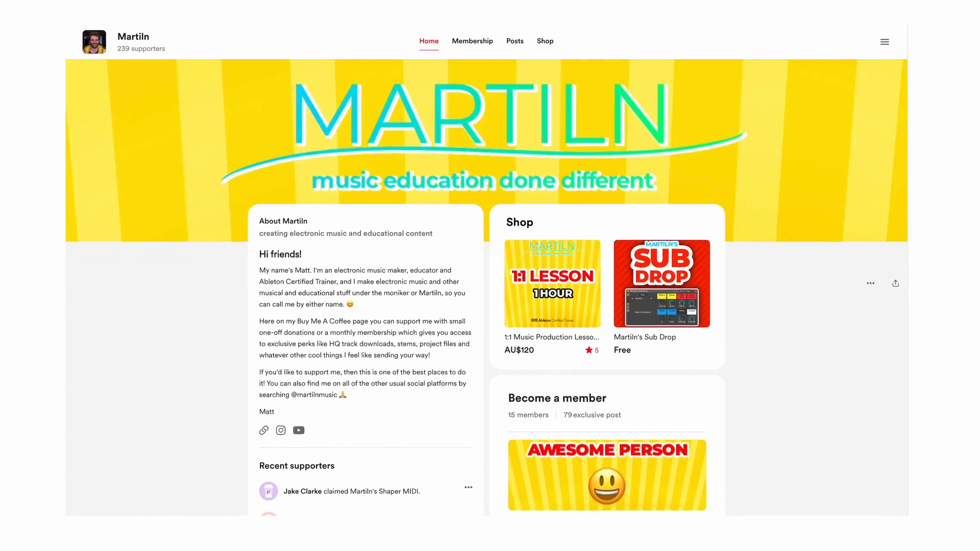
{"action": "scroll", "scroll_direction": "down", "scroll_amount": 3}
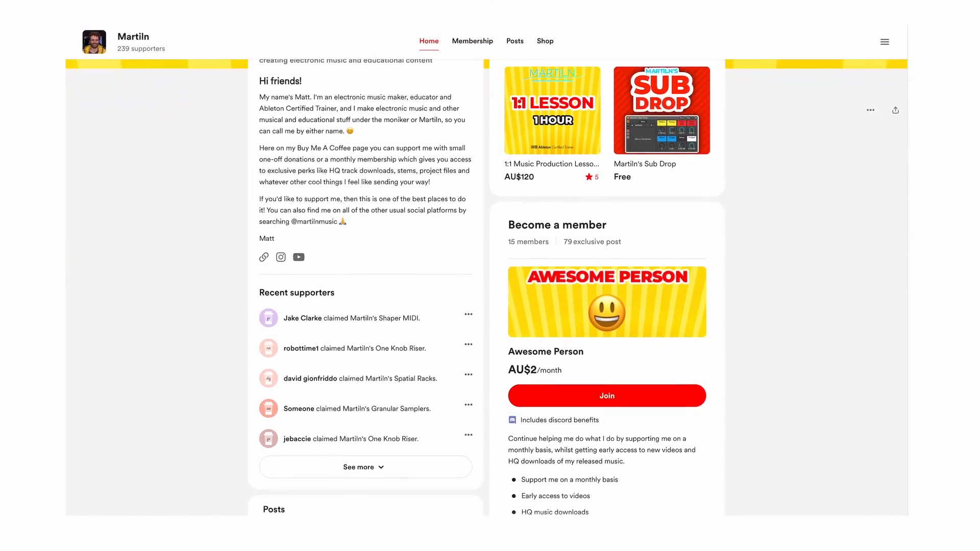
{"action": "scroll", "scroll_direction": "down", "scroll_amount": 3}
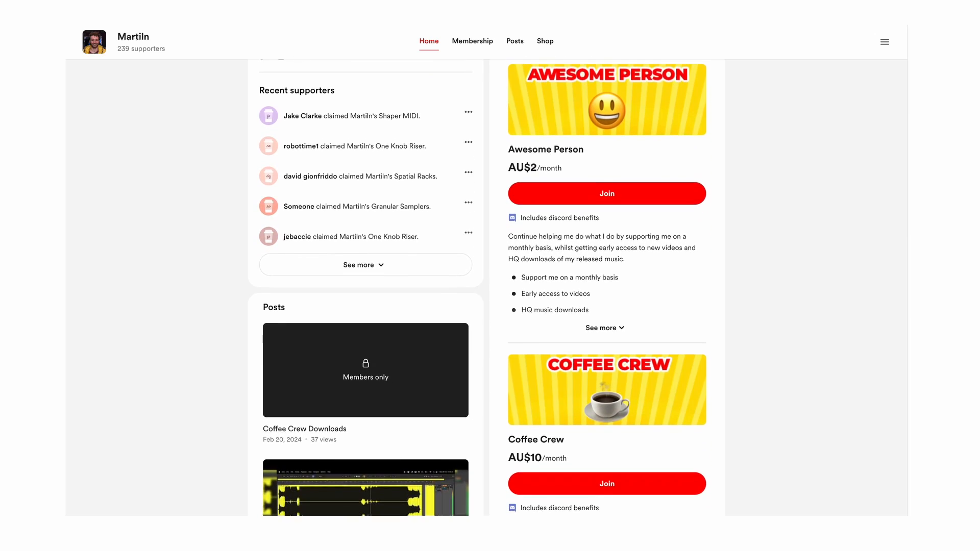
{"action": "scroll", "scroll_direction": "down", "scroll_amount": 3}
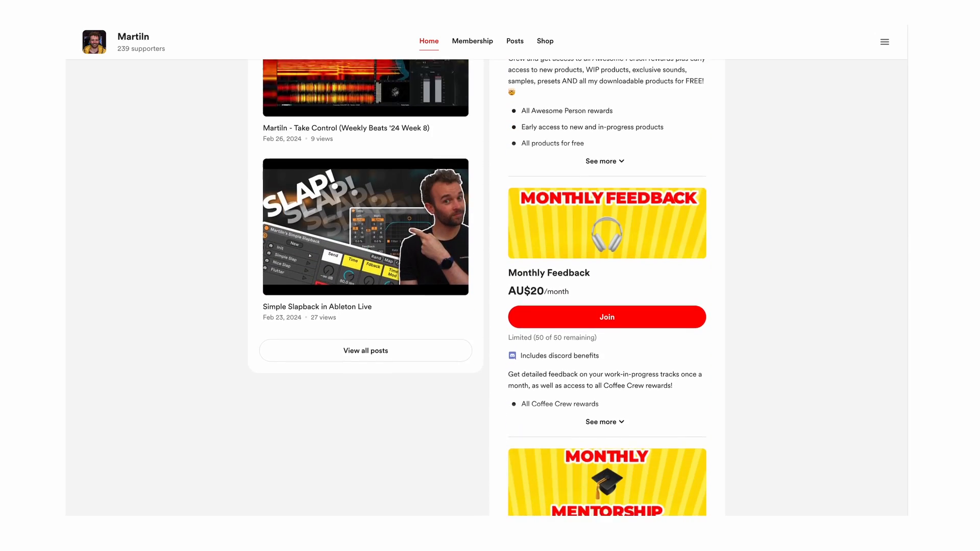
{"action": "scroll", "scroll_direction": "down", "scroll_amount": 3}
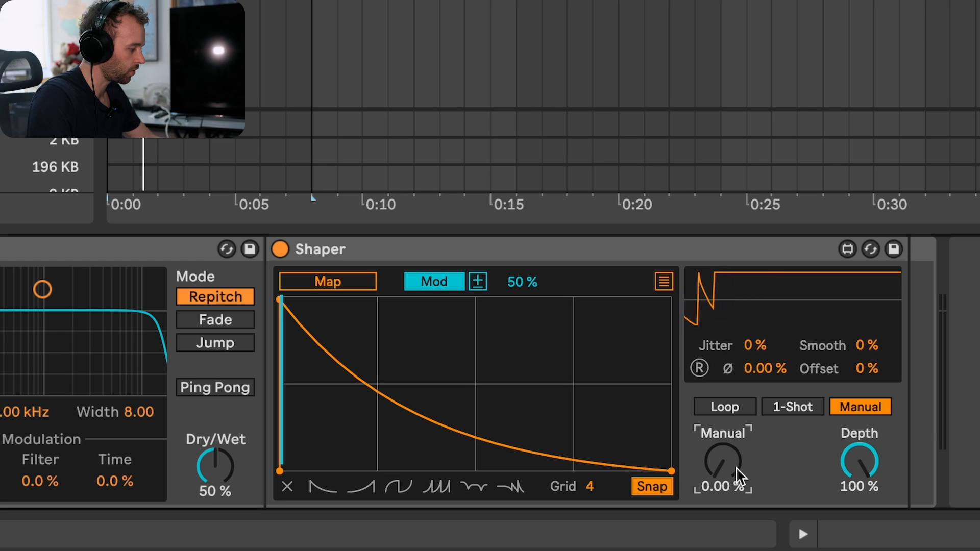
Bring up the Shaper Manual knob's context menu to map it to a macro
{"action": "right_click", "coordinate": [722, 463]}
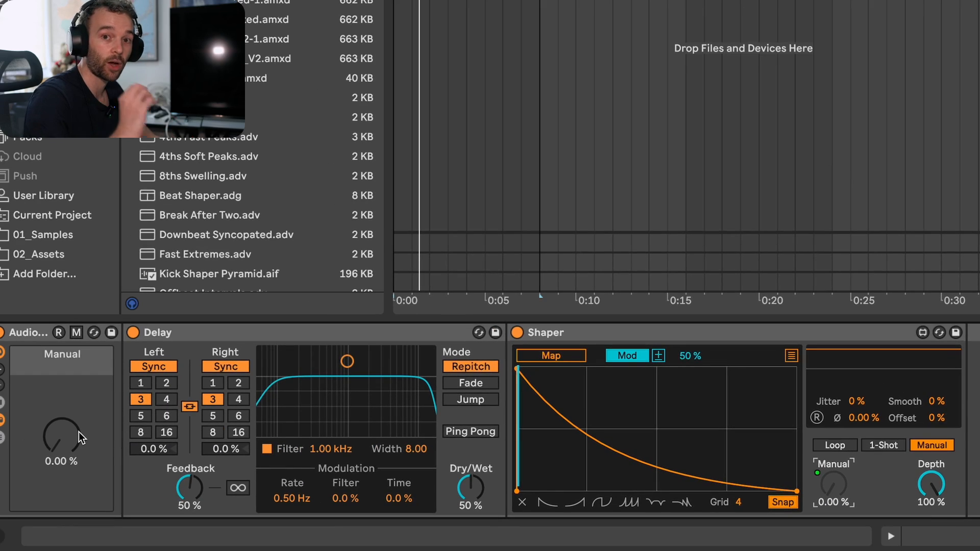
Turn the Manual macro to test the Shaper's position
{"action": "left_click_drag", "start_coordinate": [60, 434], "coordinate": [60, 406]}
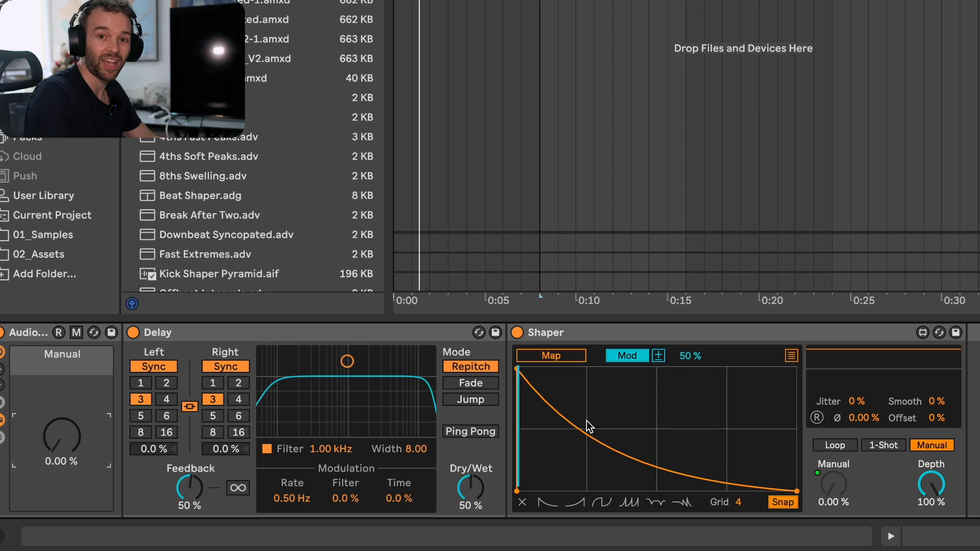
{"action": "mouse_move", "coordinate": [469, 503]}
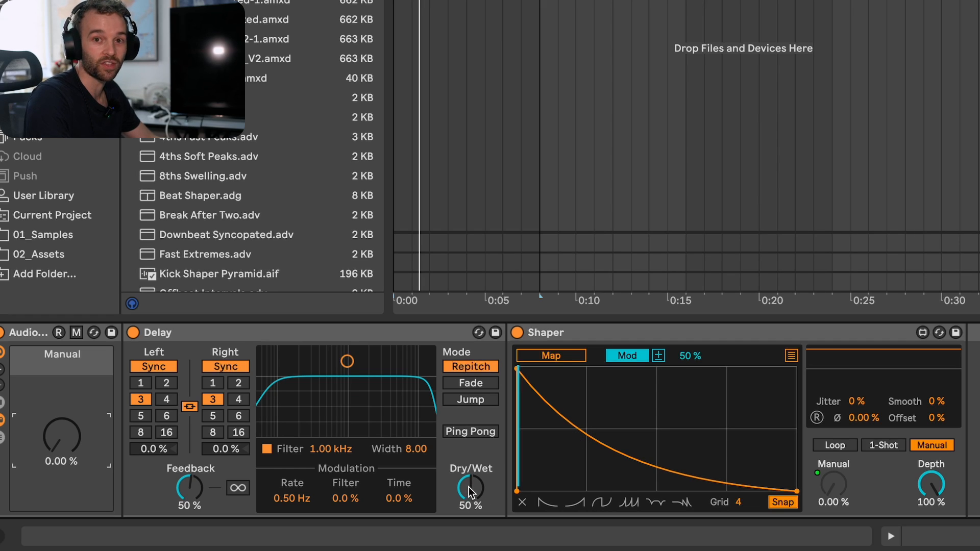
{"action": "mouse_move", "coordinate": [619, 448]}
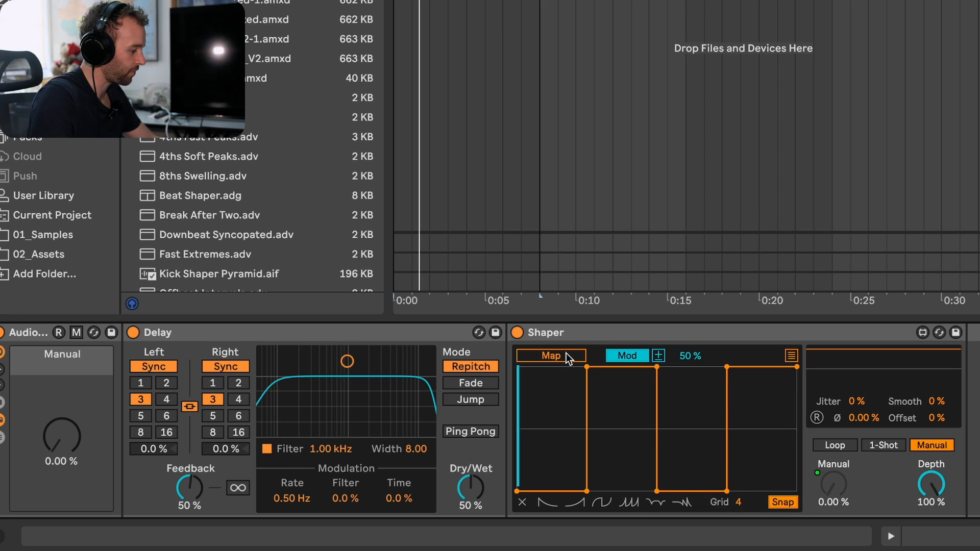
Map the Shaper to the Delay's Dry/Wet in Remote mode and bring up the Manual macro's options
{"action": "left_click", "coordinate": [470, 486]}
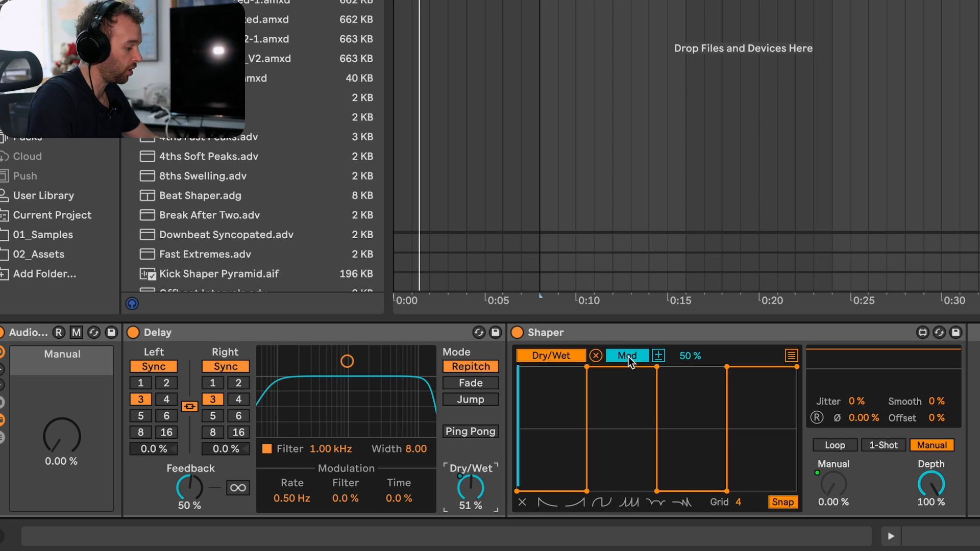
{"action": "left_click", "coordinate": [625, 356]}
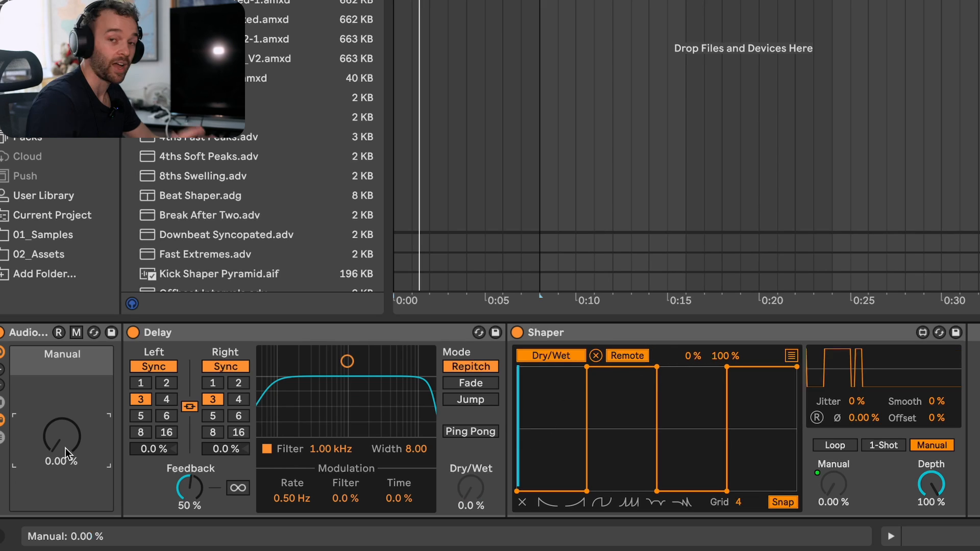
{"action": "right_click", "coordinate": [62, 438]}
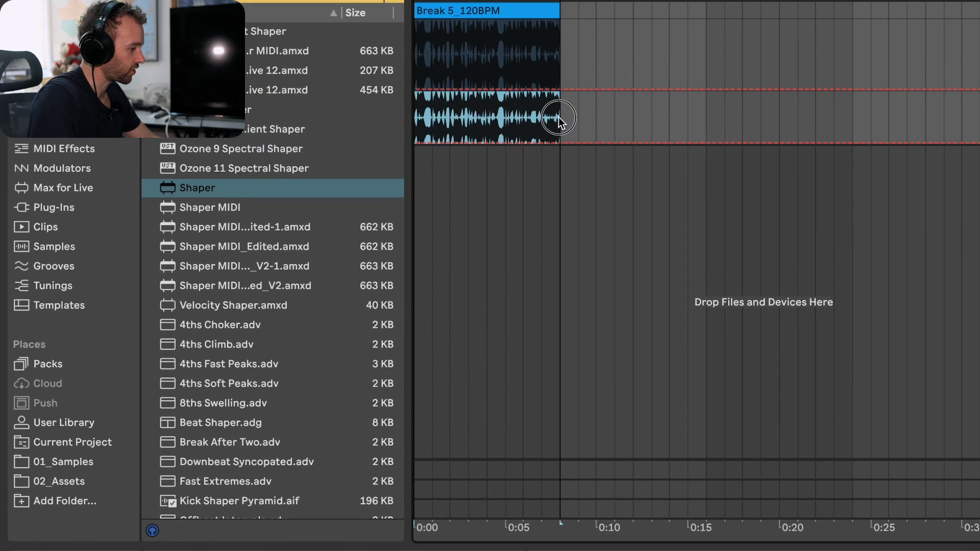
{"action": "right_click", "coordinate": [559, 119]}
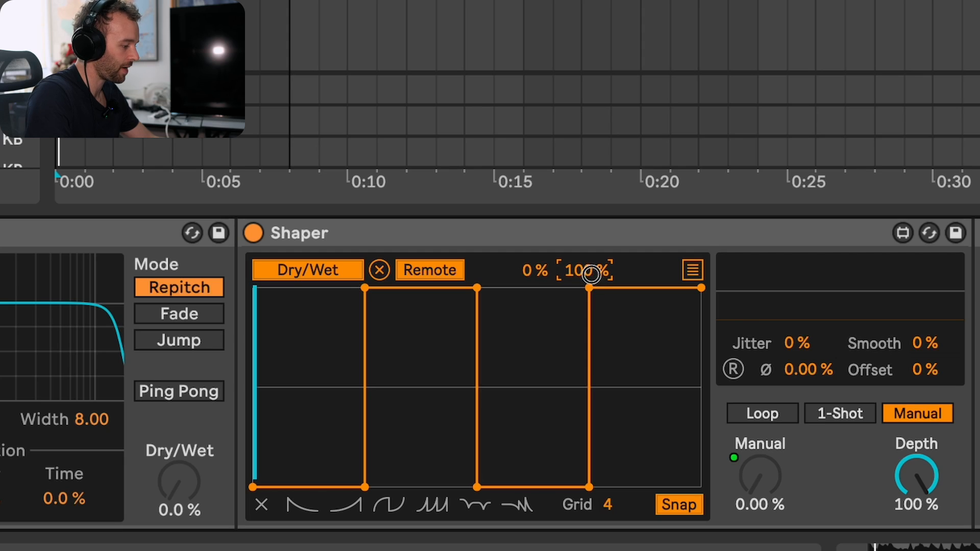
Adjust the upper limit of the Delay Dry/Wet modulation range
{"action": "left_click_drag", "start_coordinate": [592, 275], "coordinate": [598, 337]}
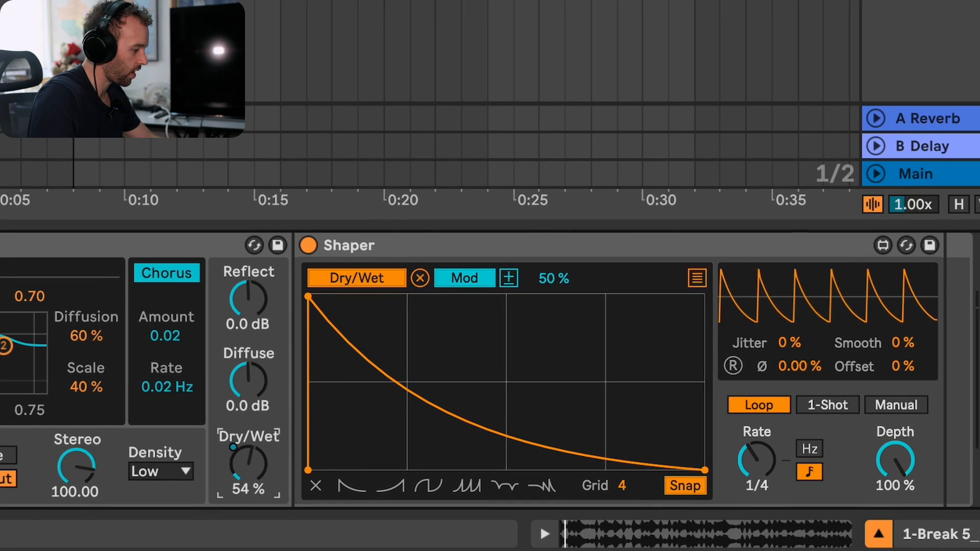
Map the Reverb Shaper to Dry/Wet in Manual mode, shape off for two blocks then fully on
{"action": "left_click", "coordinate": [463, 277]}
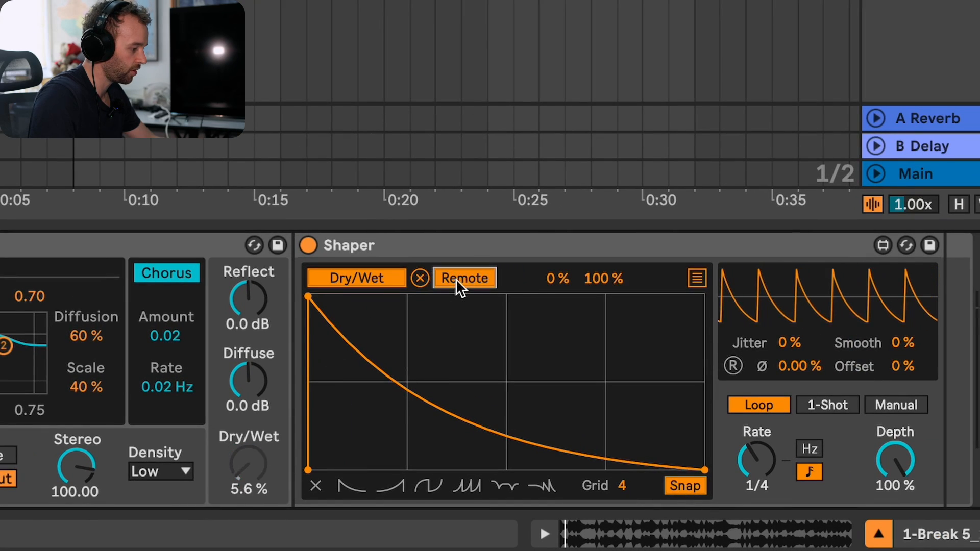
{"action": "left_click", "coordinate": [895, 404]}
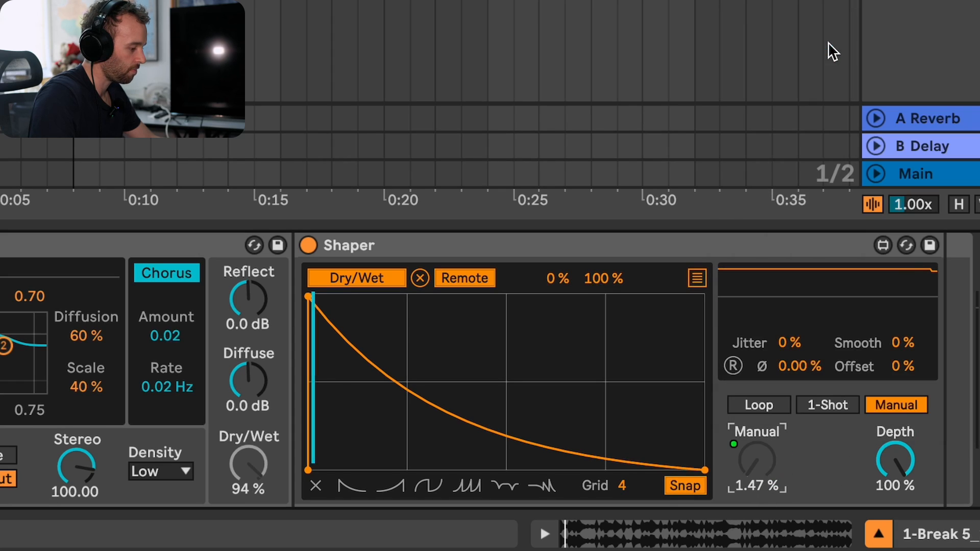
{"action": "mouse_move", "coordinate": [481, 305]}
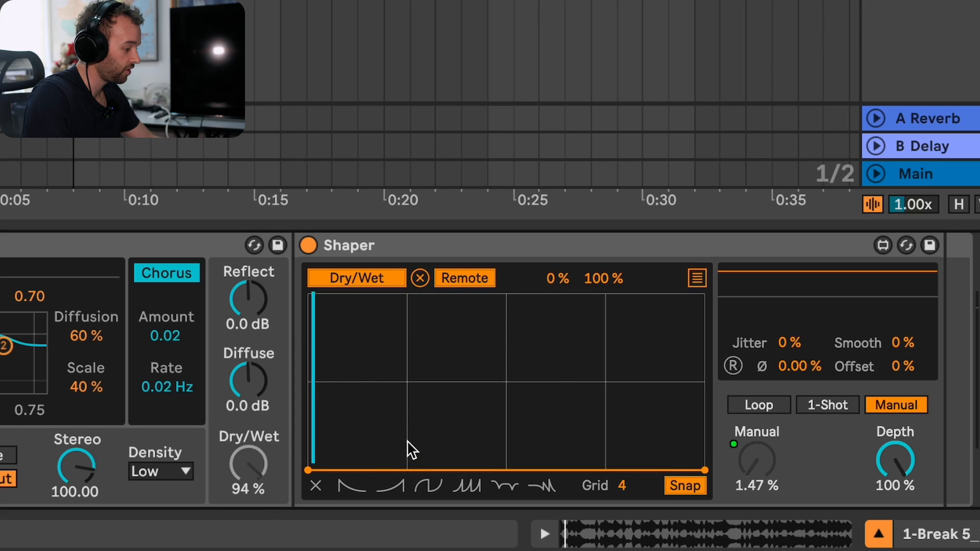
{"action": "mouse_move", "coordinate": [520, 445]}
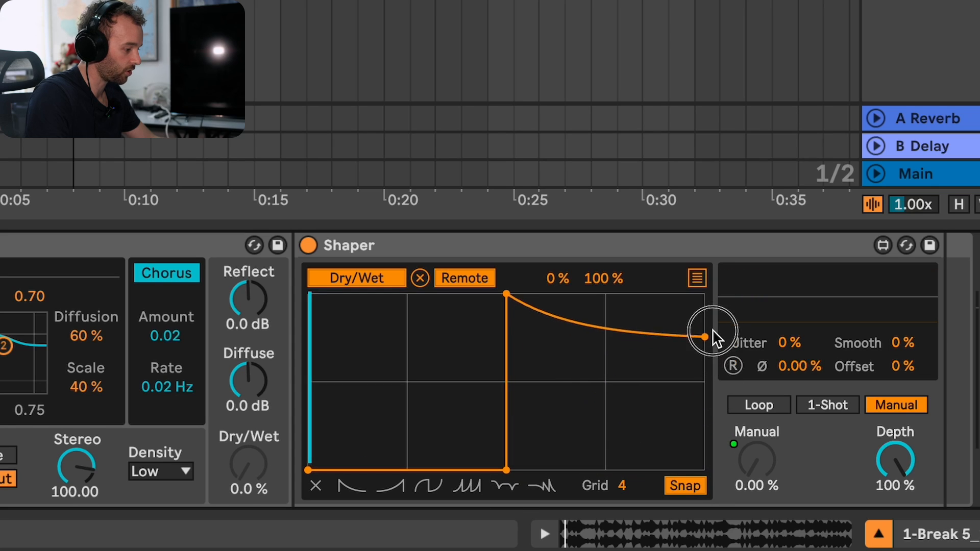
{"action": "left_click_drag", "start_coordinate": [704, 335], "coordinate": [704, 294]}
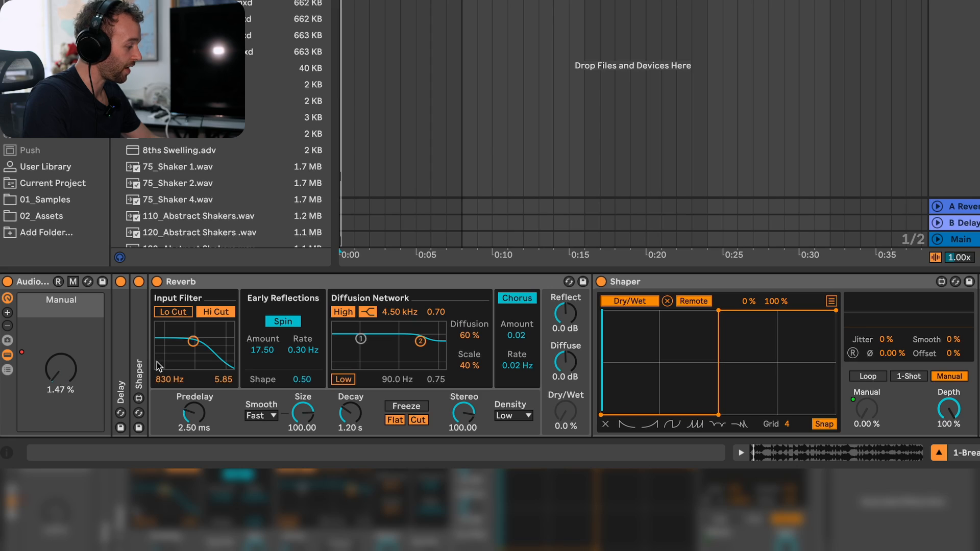
{"action": "mouse_move", "coordinate": [636, 367]}
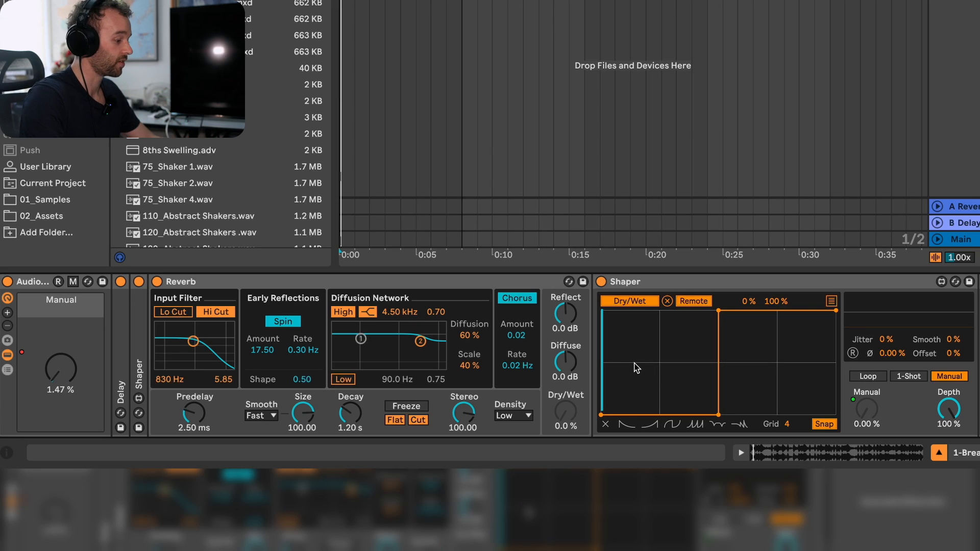
{"action": "mouse_move", "coordinate": [681, 368]}
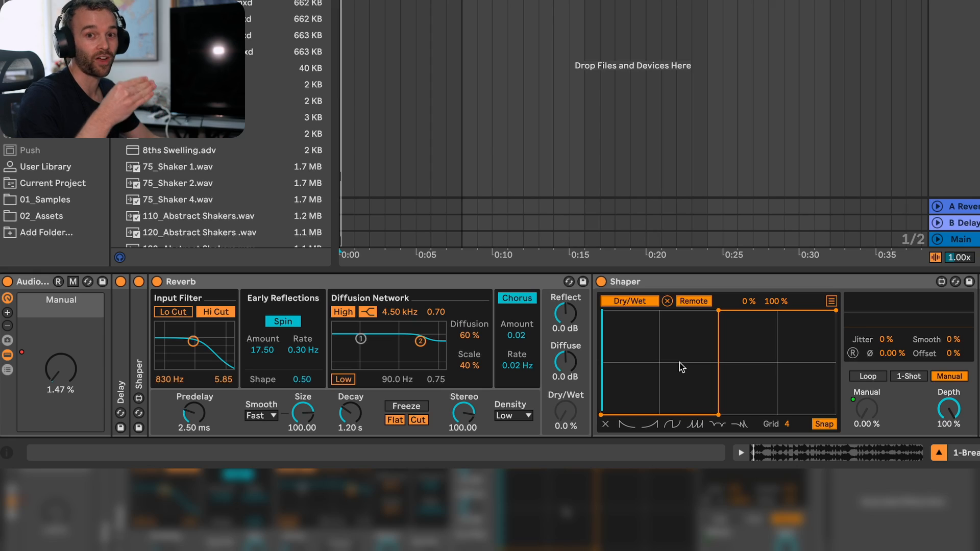
{"action": "mouse_move", "coordinate": [756, 367]}
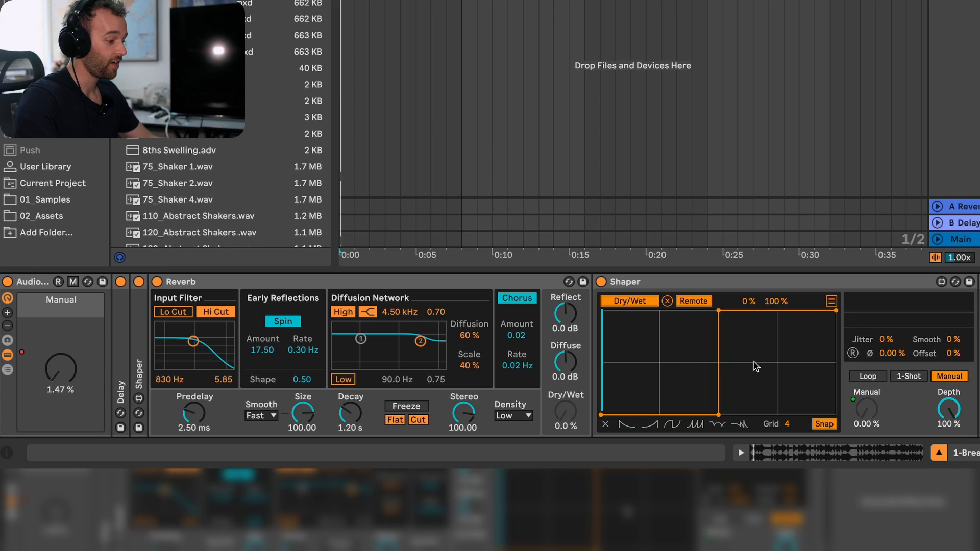
{"action": "mouse_move", "coordinate": [810, 367]}
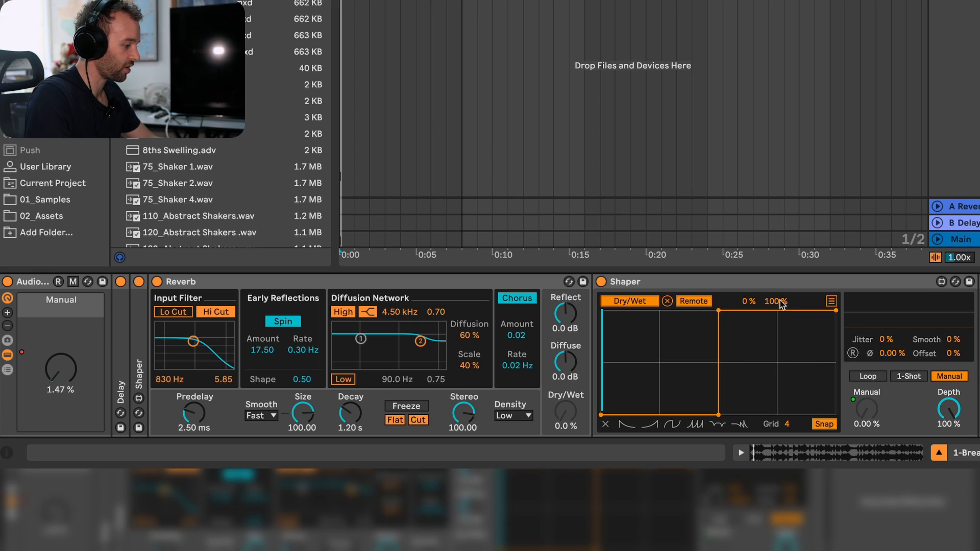
Lower the Reverb Shaper's Dry/Wet maximum from 100% to 29%
{"action": "left_click_drag", "start_coordinate": [780, 301], "coordinate": [780, 353]}
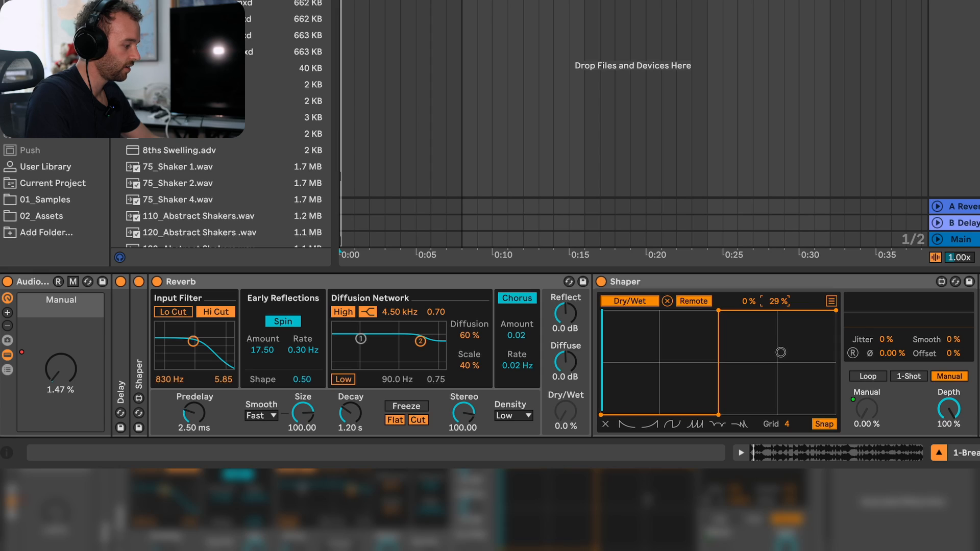